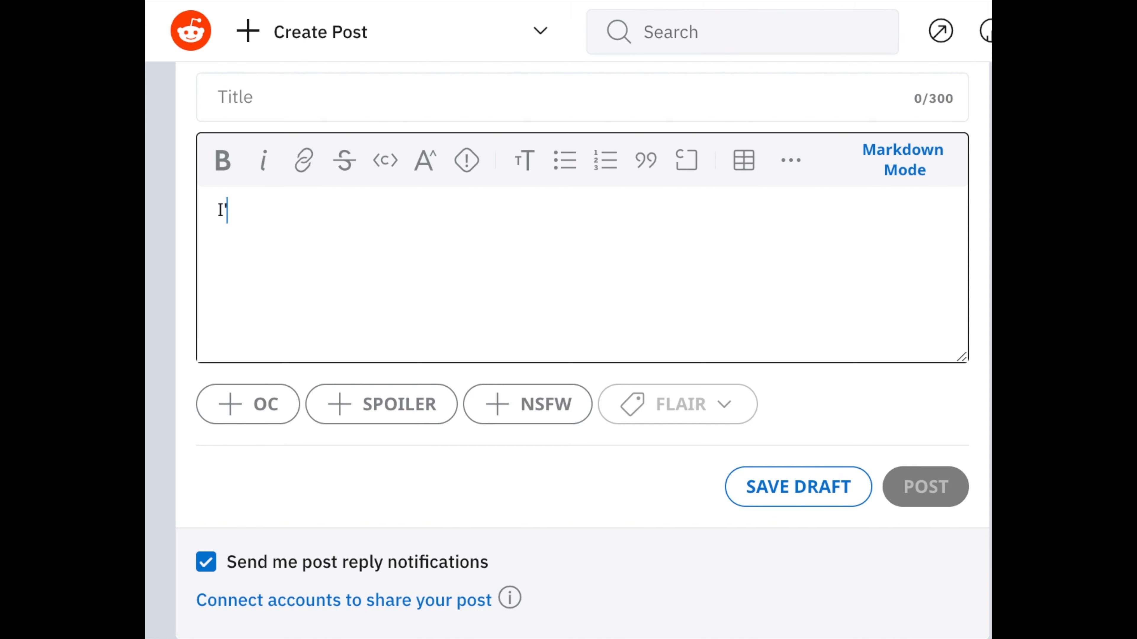
pyautogui.write("'m using a friend's account because o")
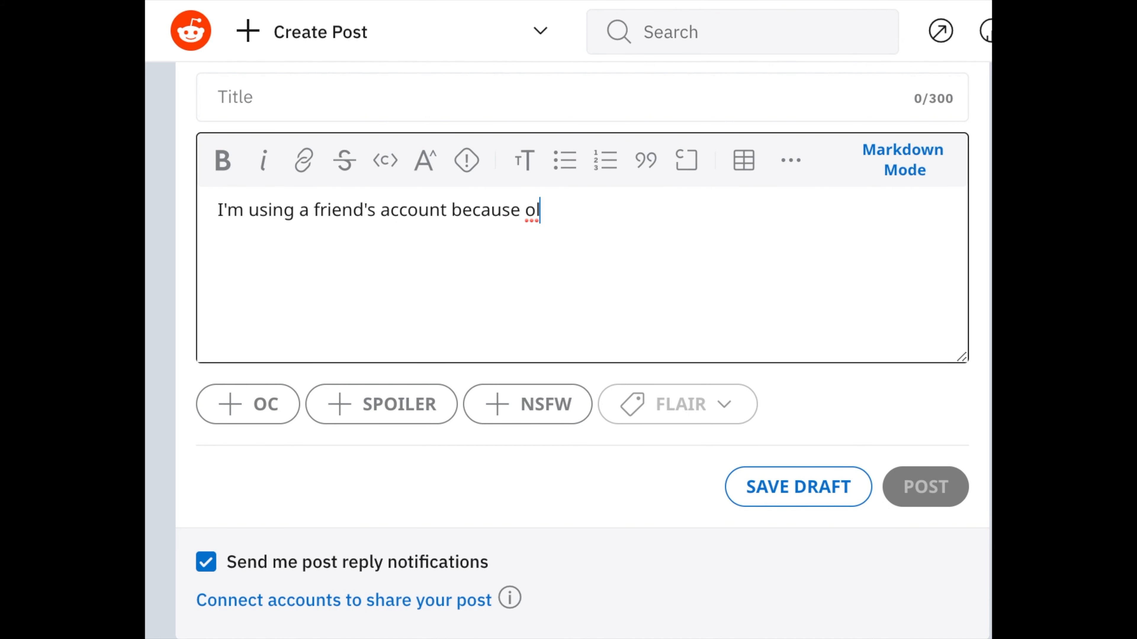
pyautogui.write('der brother knows my reddit username.')
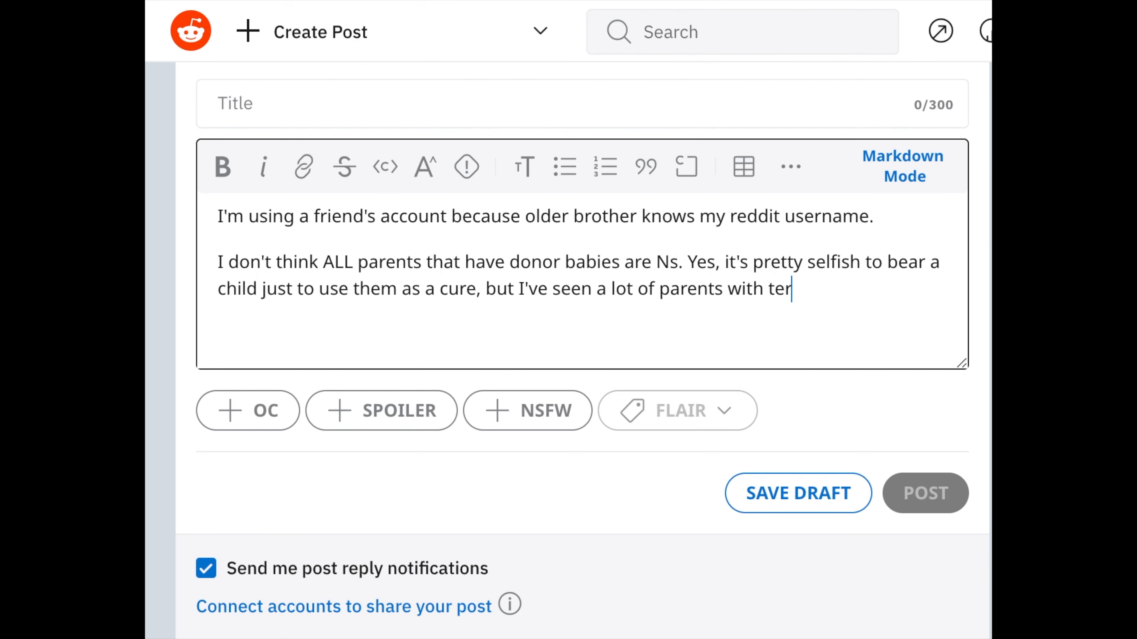
pyautogui.write('minally ill children and usu')
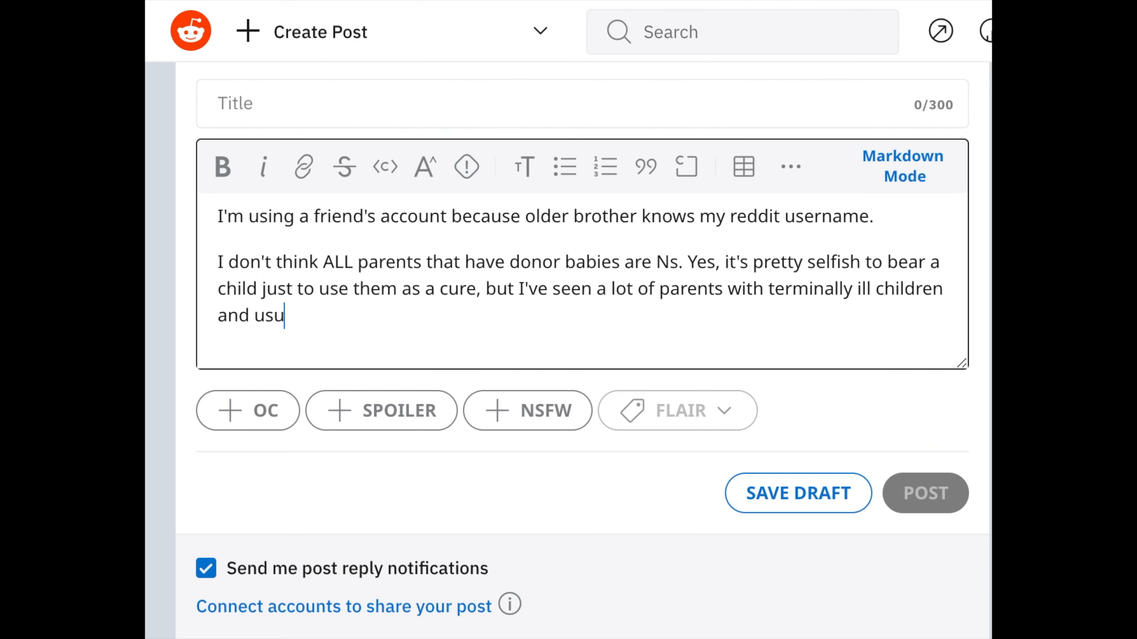
pyautogui.write("ally they're just desperate.")
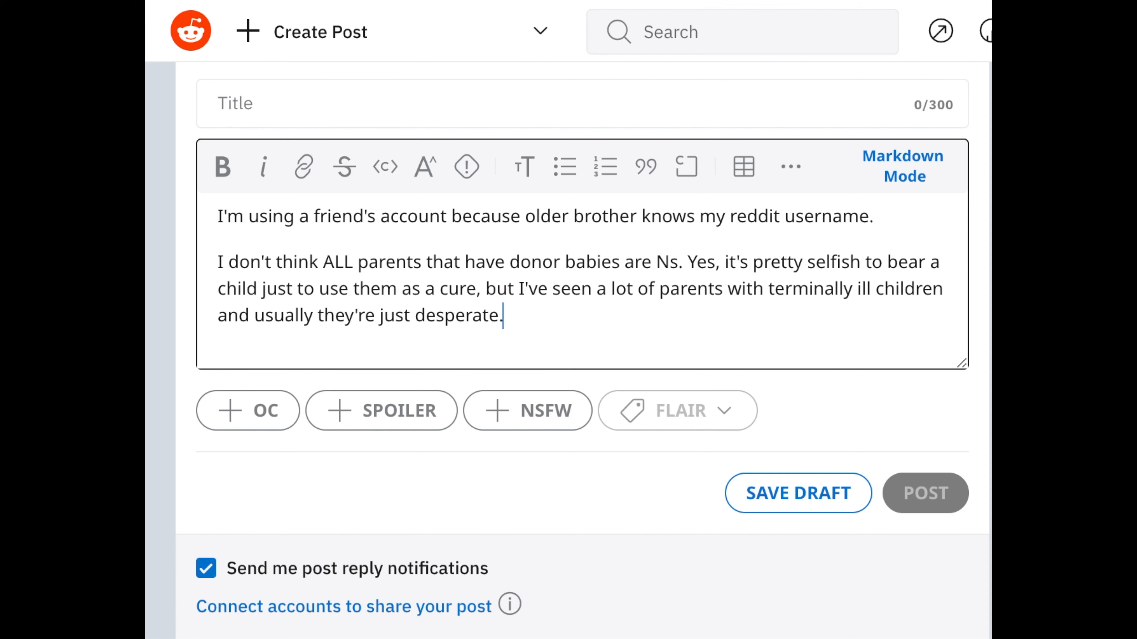
pyautogui.write('Any parent can lose their s')
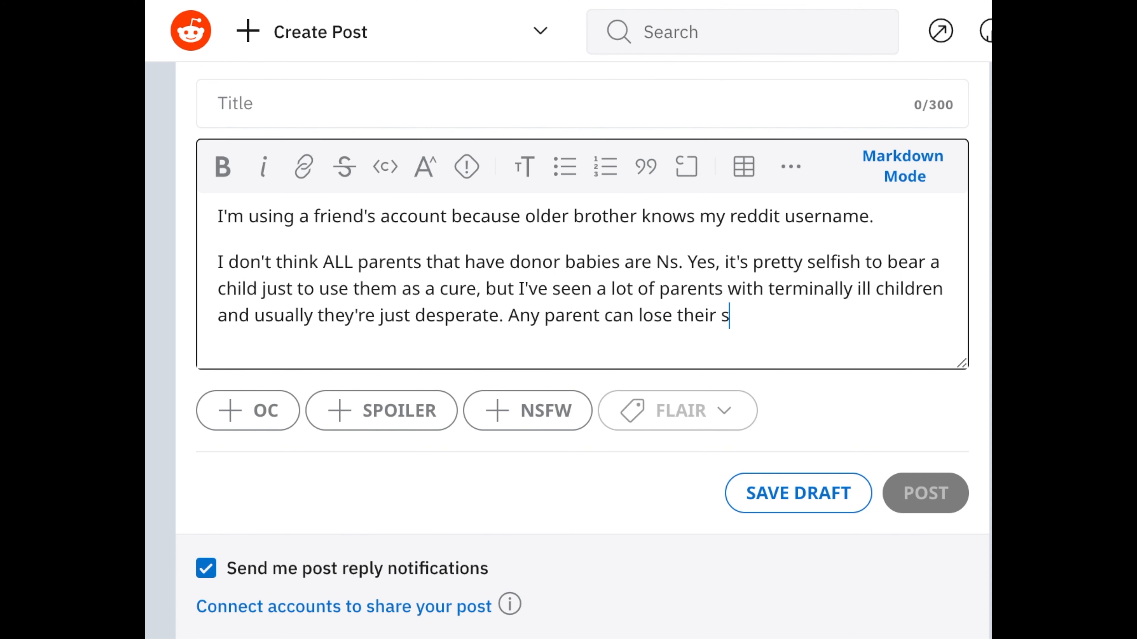